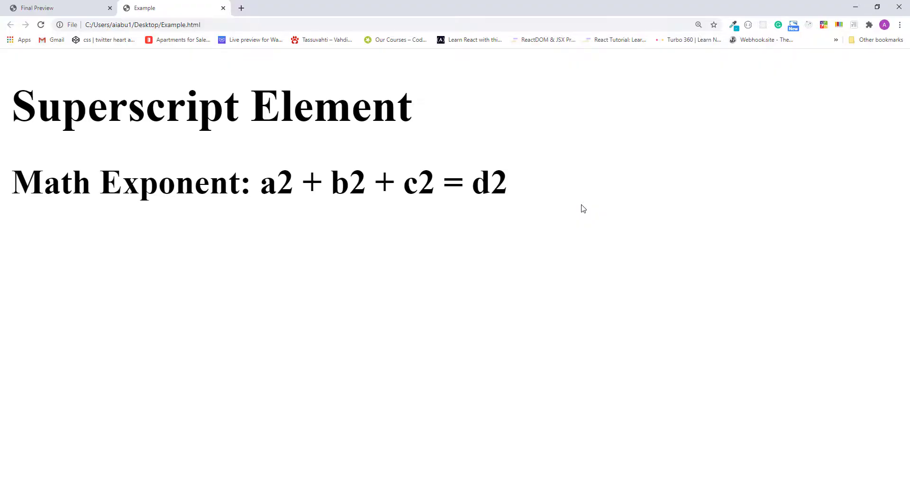
mouse_move(389, 298)
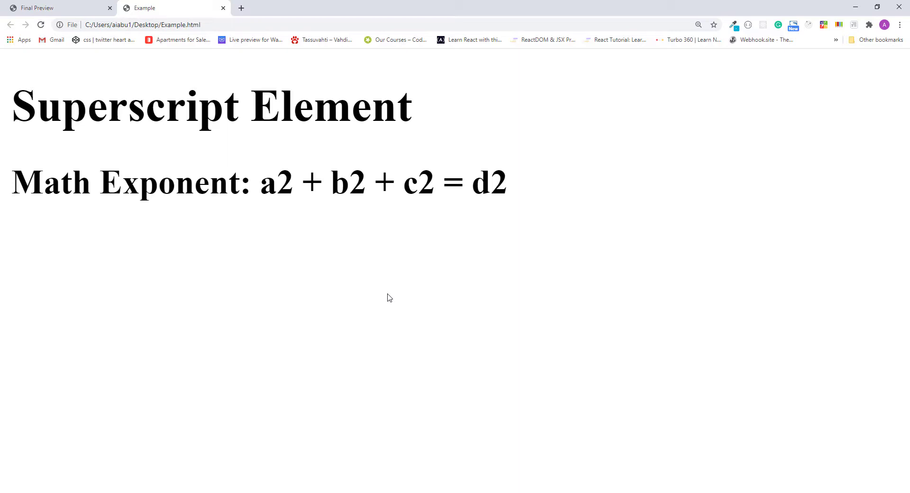
mouse_move(371, 310)
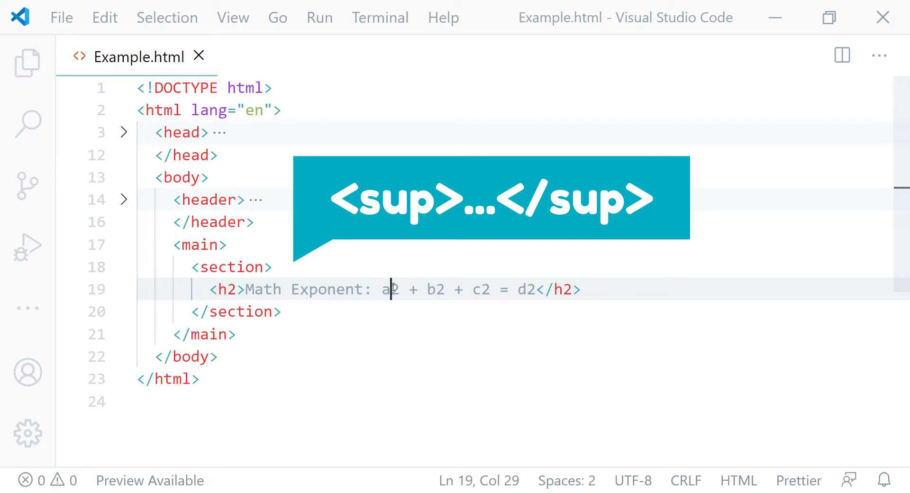
On line 19, wrap the 2 after 'a' in <sup></sup> tags
text(sup>)
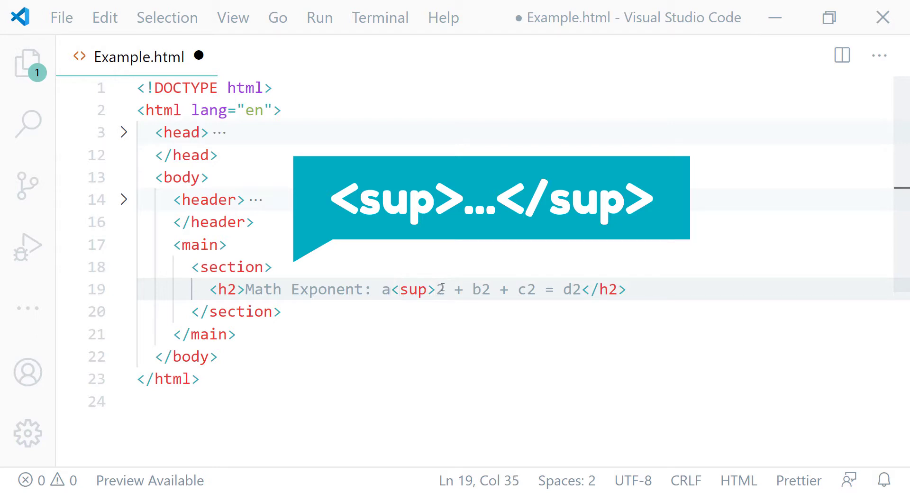
text(<)
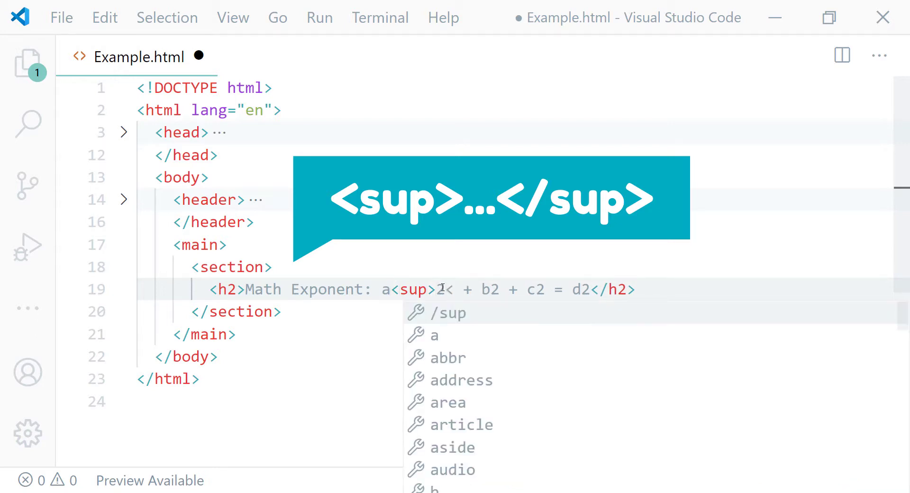
text(/sup>)
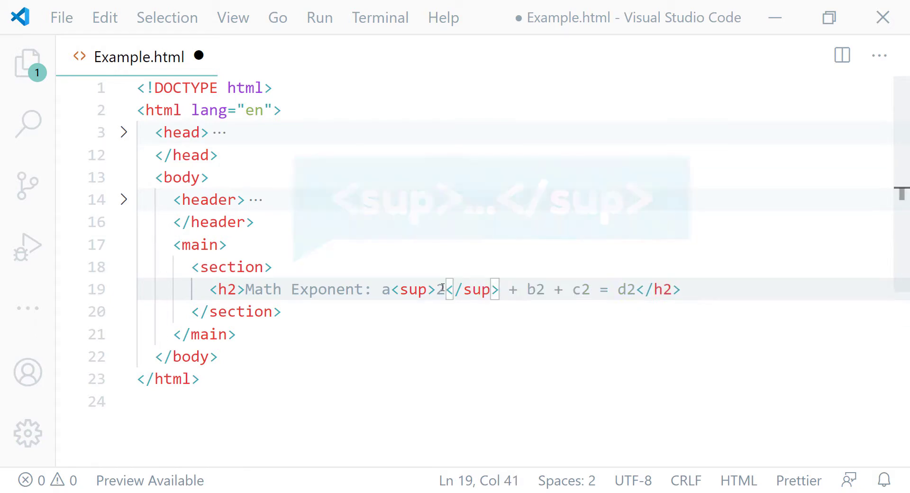
mouse_move(447, 289)
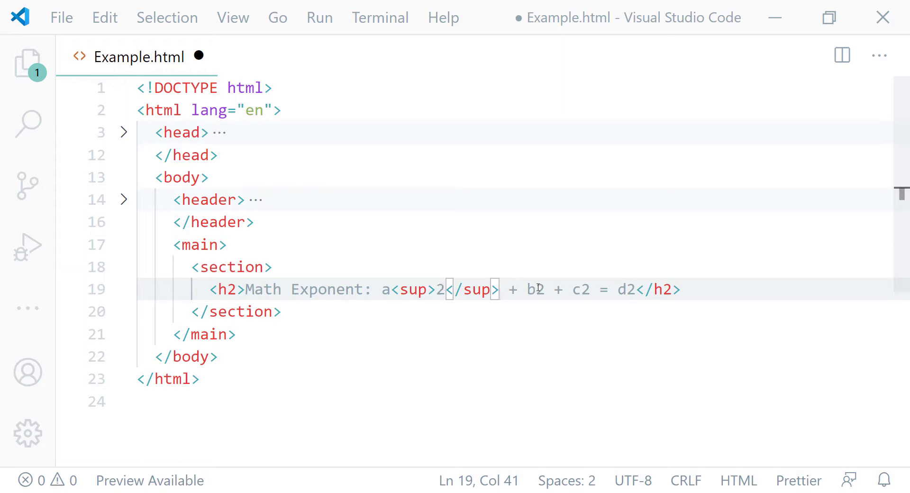
Wrap the 2s after b, c and d in <sup> tags, then reload Chrome
text(sup>)
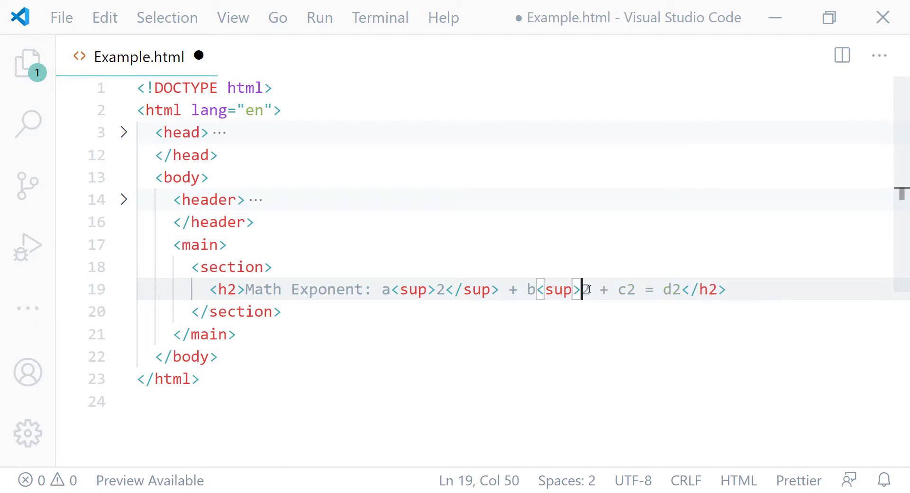
text(2</sup>)
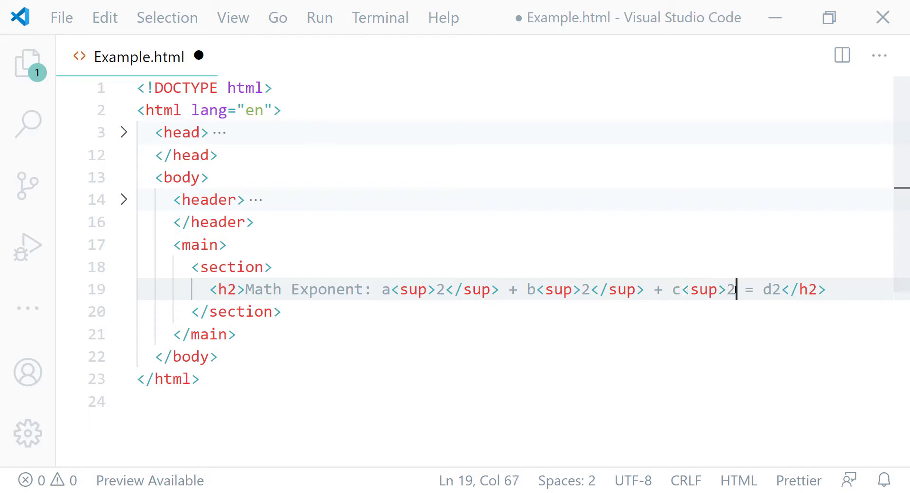
text(</sup>)
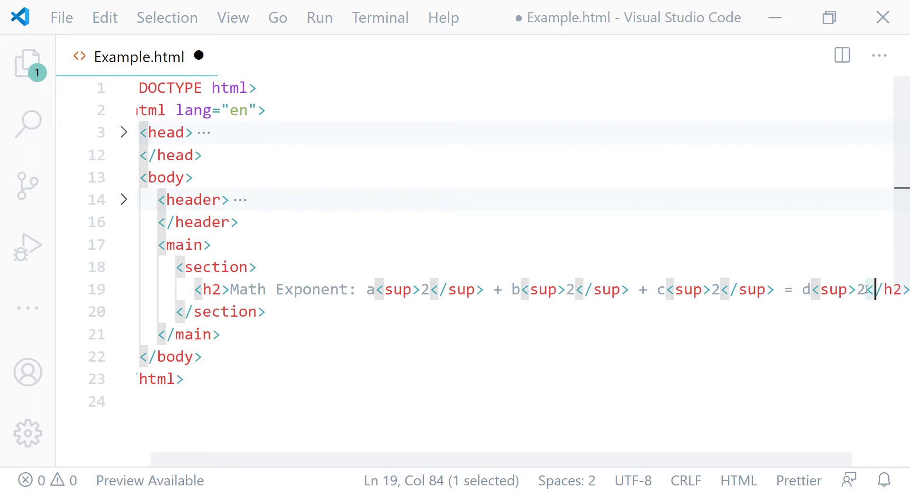
text(<)
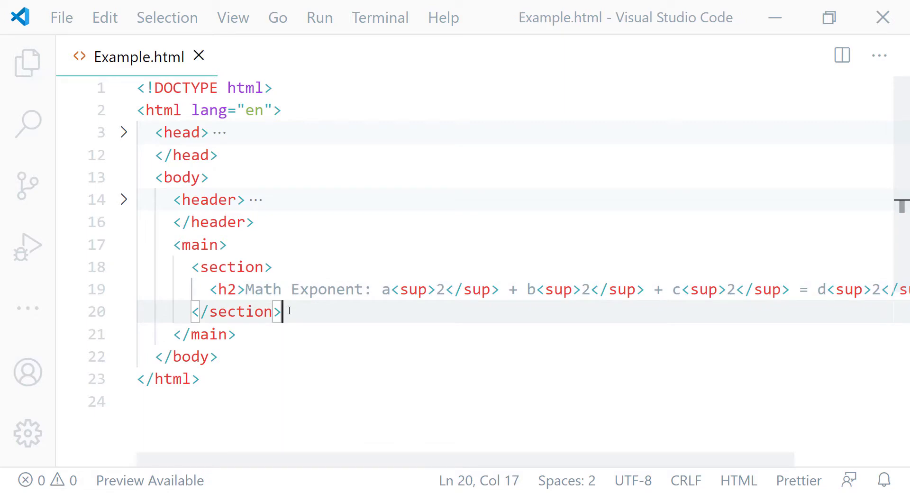
mouse_move(680, 316)
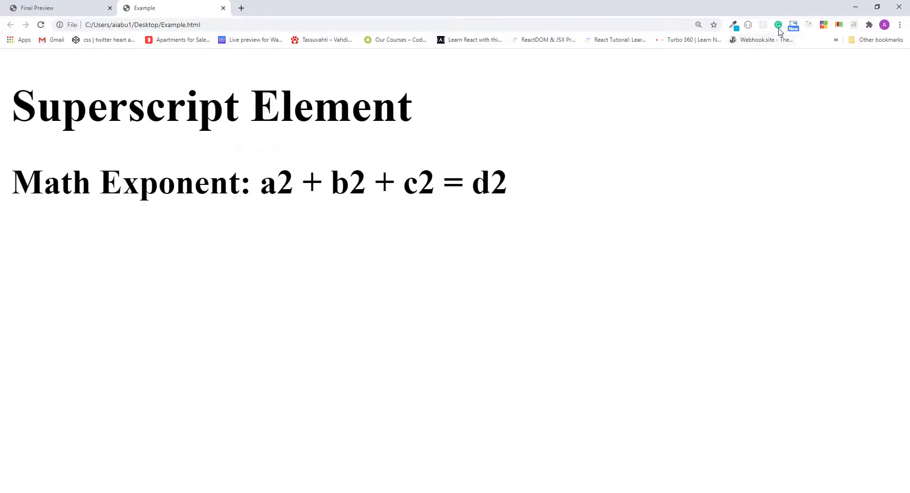
click(40, 24)
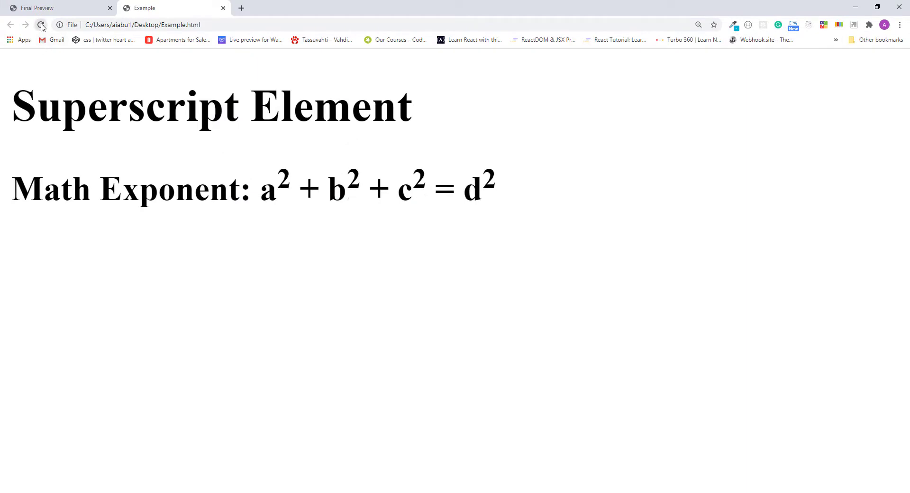